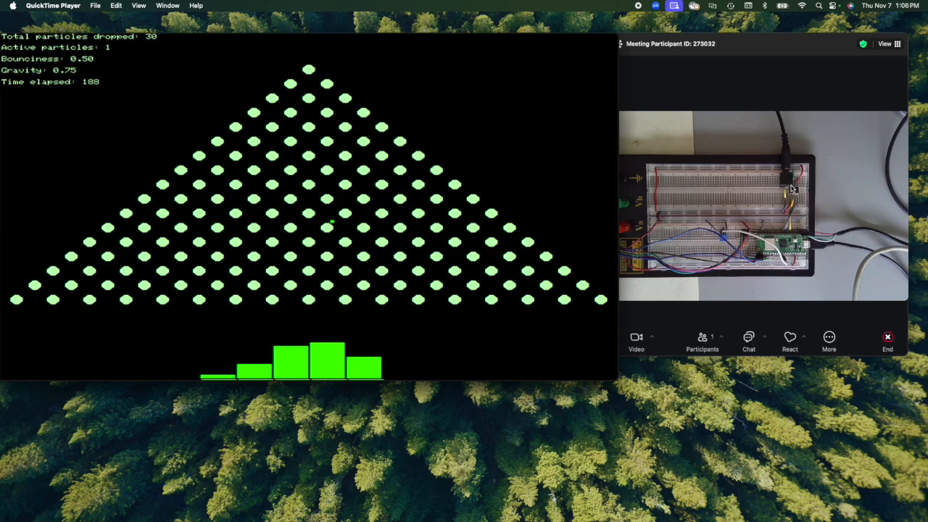
pyautogui.moveTo(786, 244)
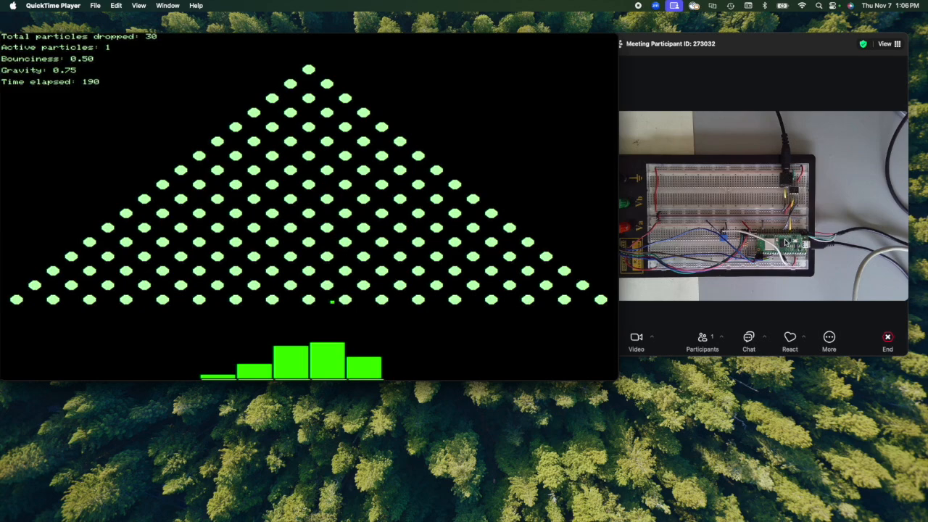